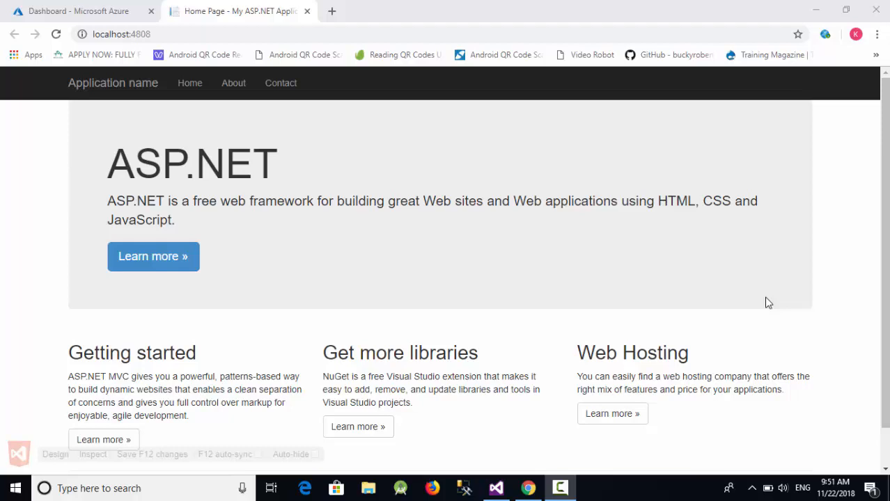
mouse_move(360, 166)
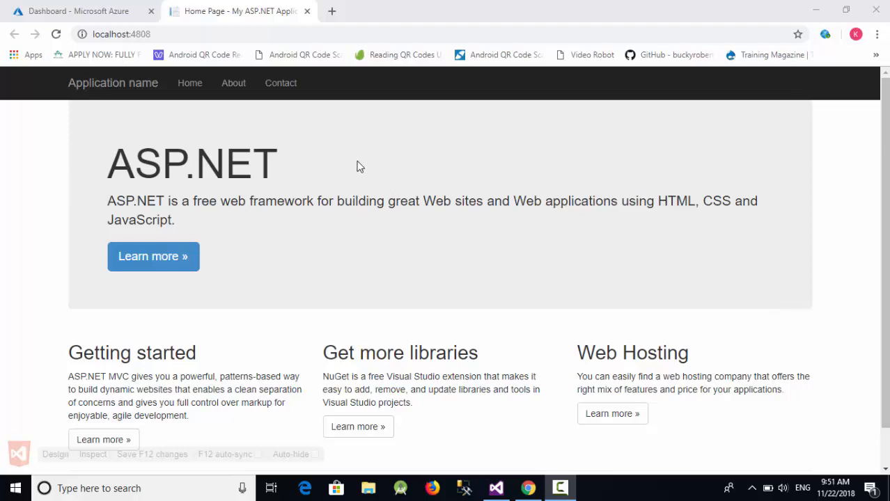
mouse_move(388, 196)
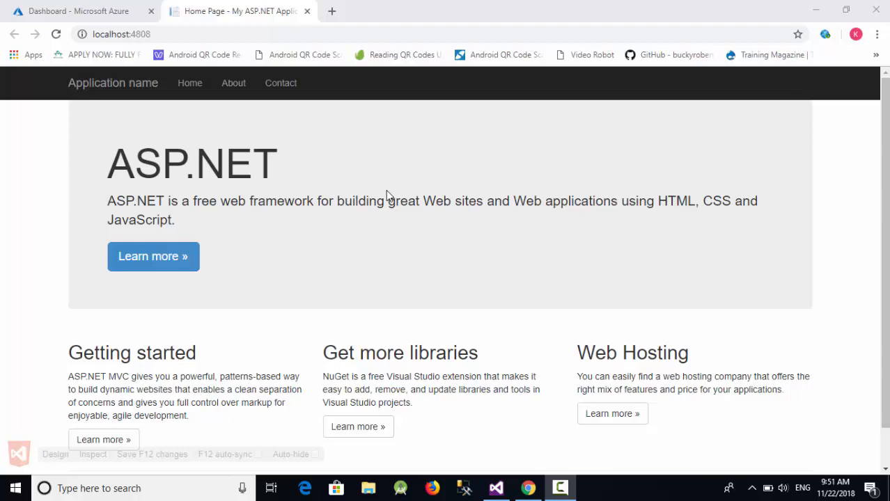
mouse_move(90, 18)
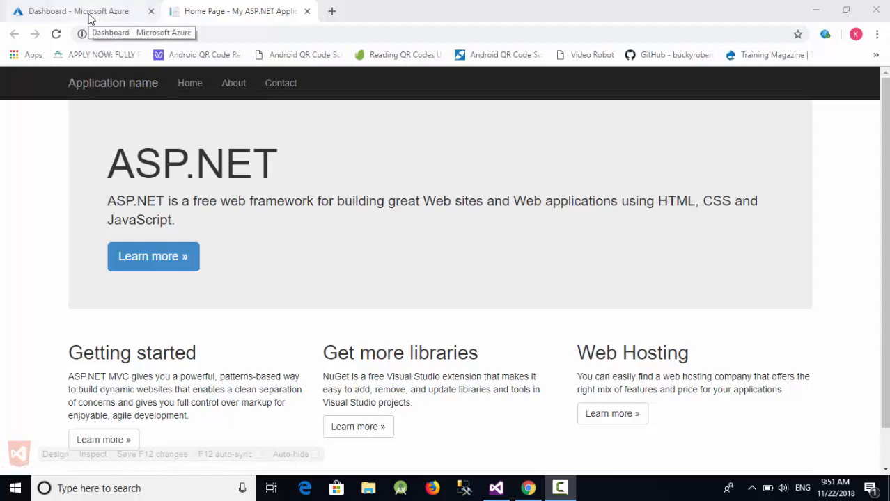
Switch to the 'Dashboard - Microsoft Azure' browser tab showing the empty dashboard.
click(78, 11)
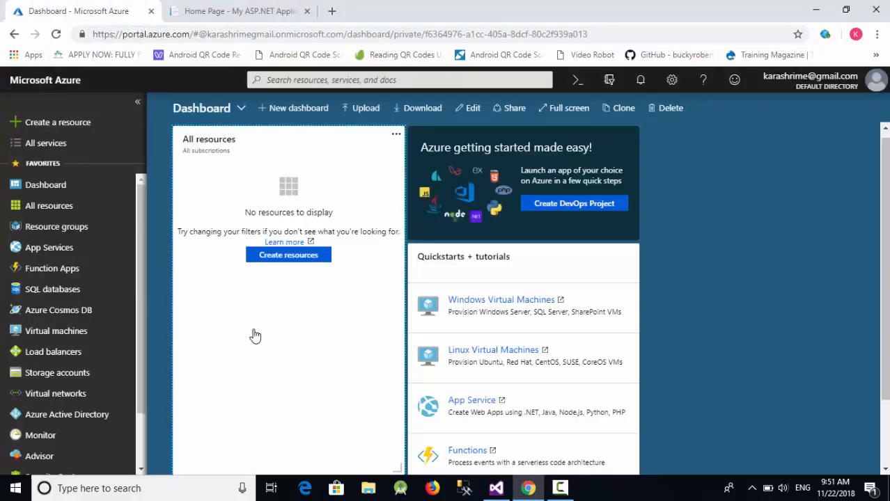
mouse_move(281, 323)
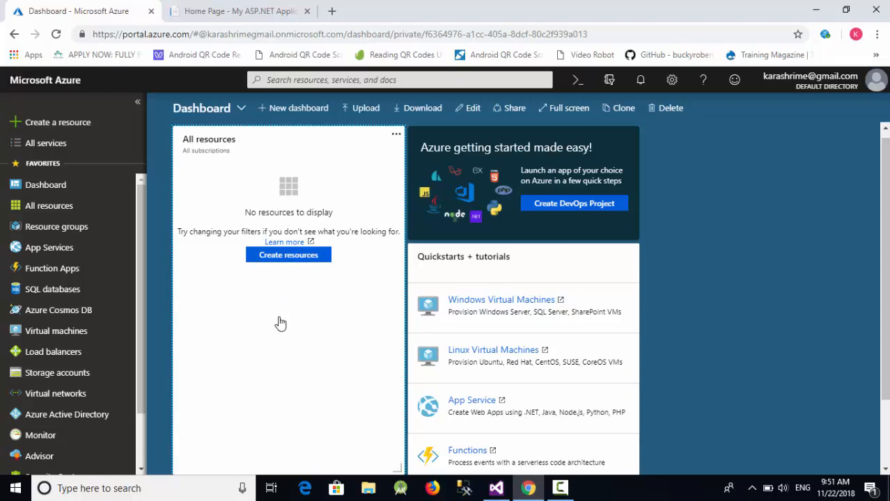
mouse_move(283, 268)
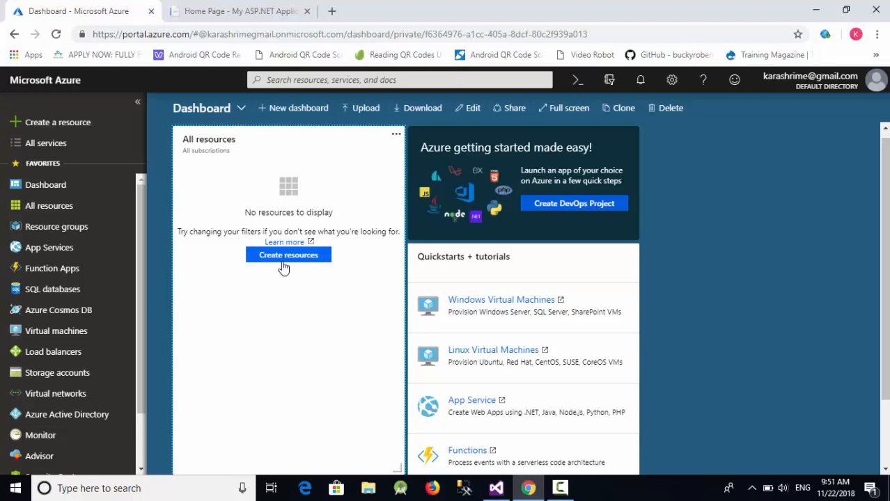
Choose Web App from Popular in the Create a resource blade.
click(289, 255)
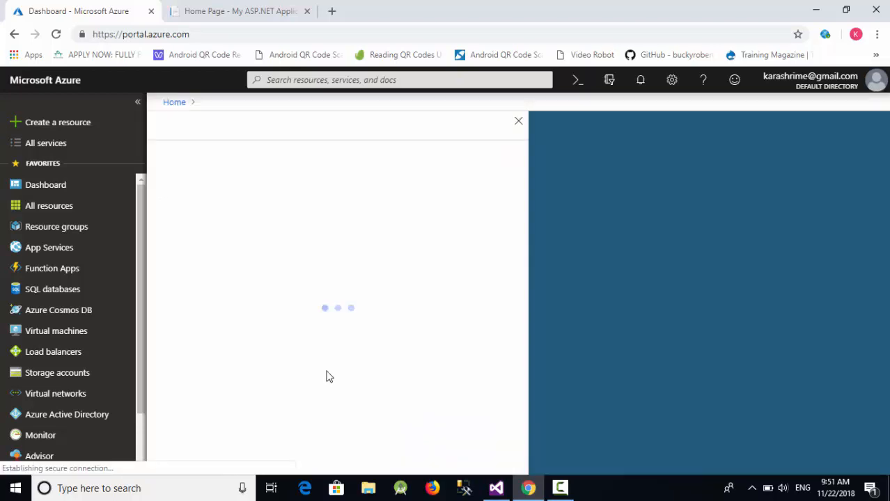
click(58, 122)
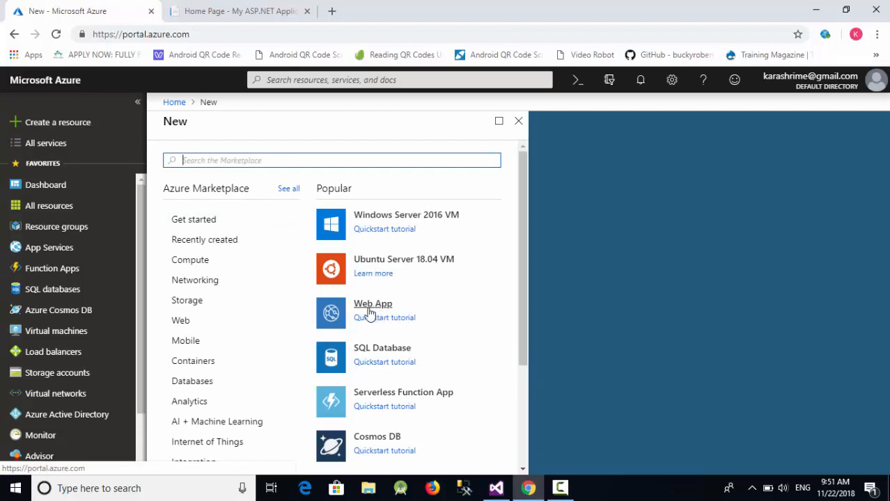
click(372, 304)
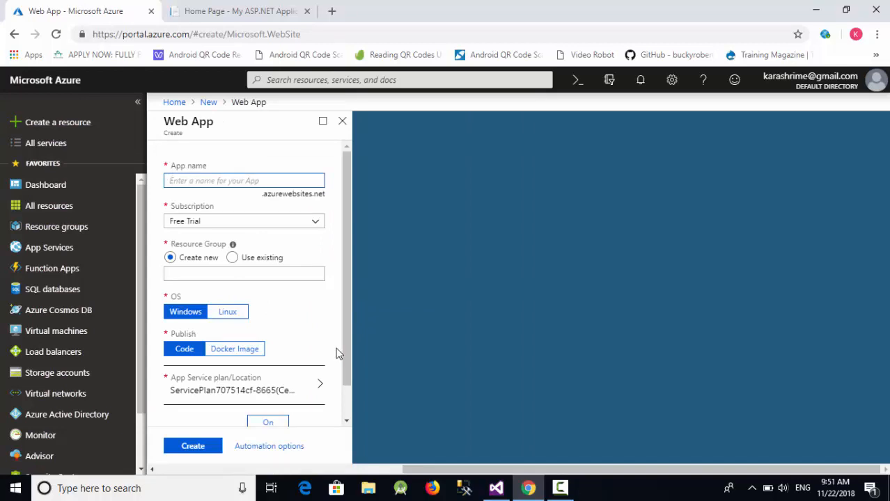
Create Windows Code Web App 'adenit' in new resource group 'adenit'.
text(adenit)
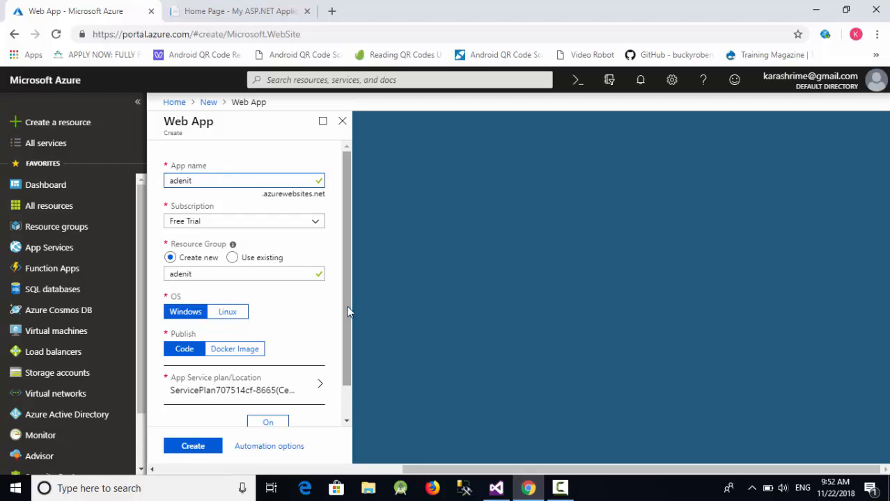
scroll(down, 3)
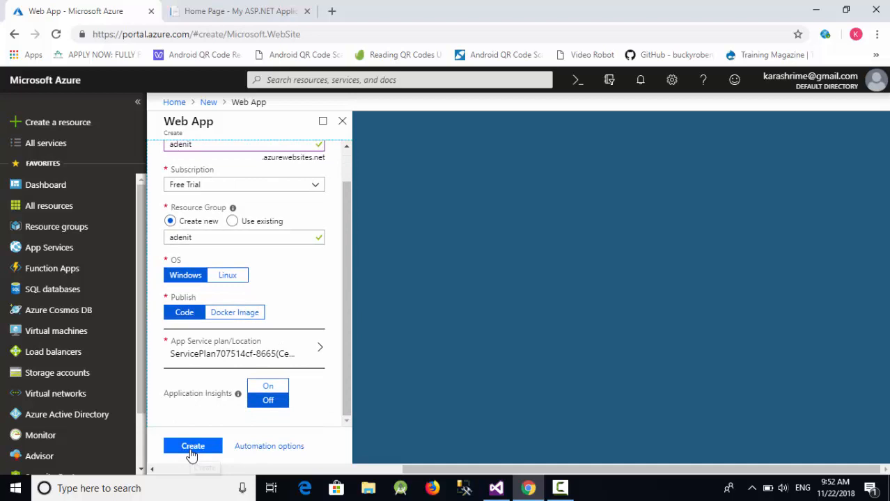
click(193, 445)
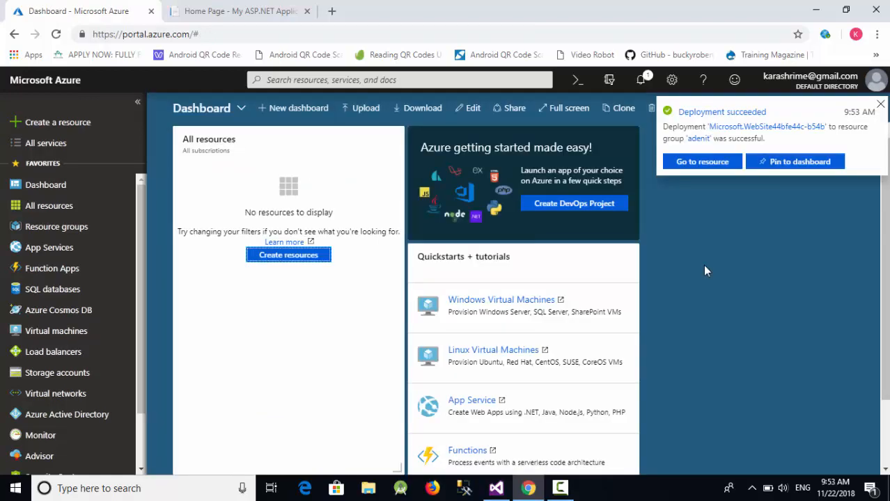
mouse_move(678, 115)
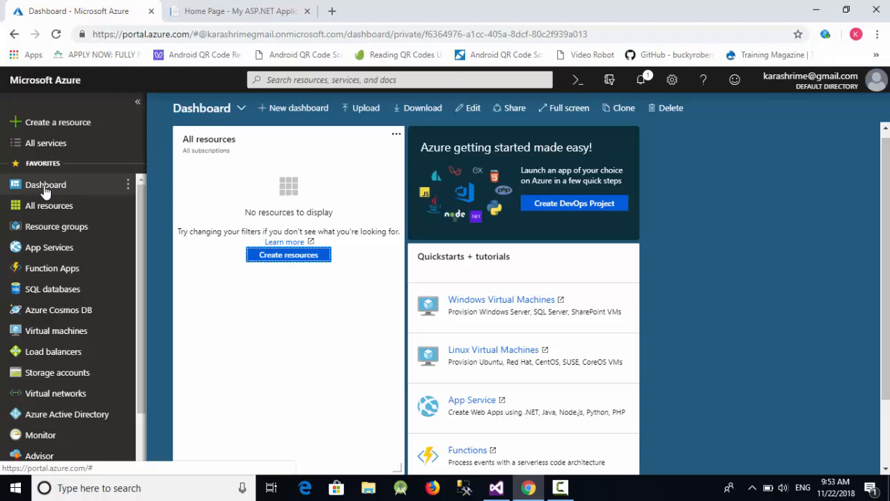
mouse_move(41, 219)
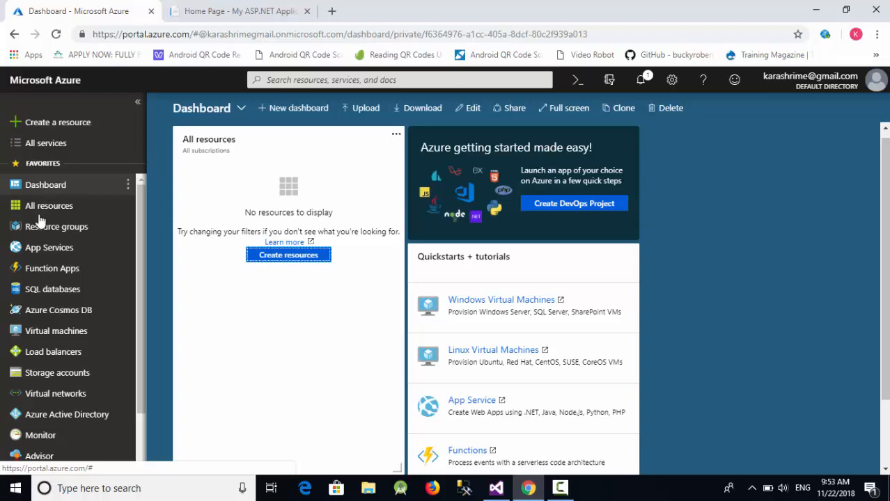
Open the adenit App Service from All resources.
click(49, 205)
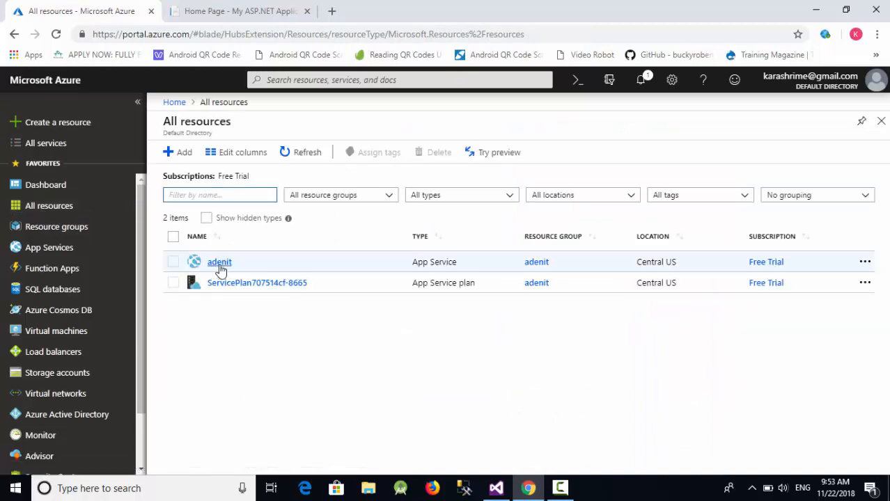
click(219, 262)
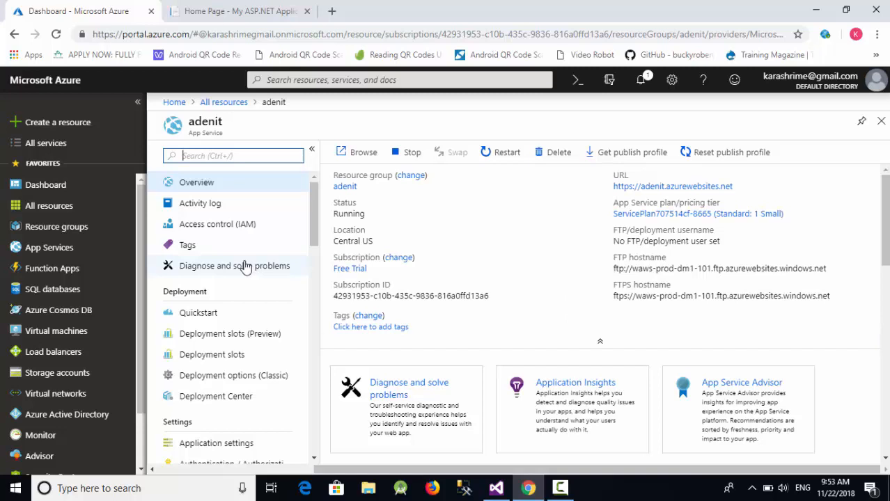
mouse_move(606, 245)
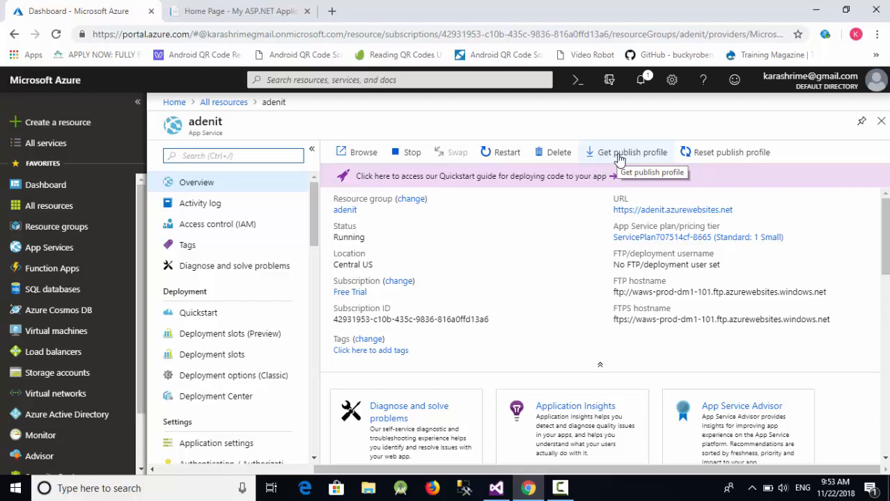
mouse_move(619, 156)
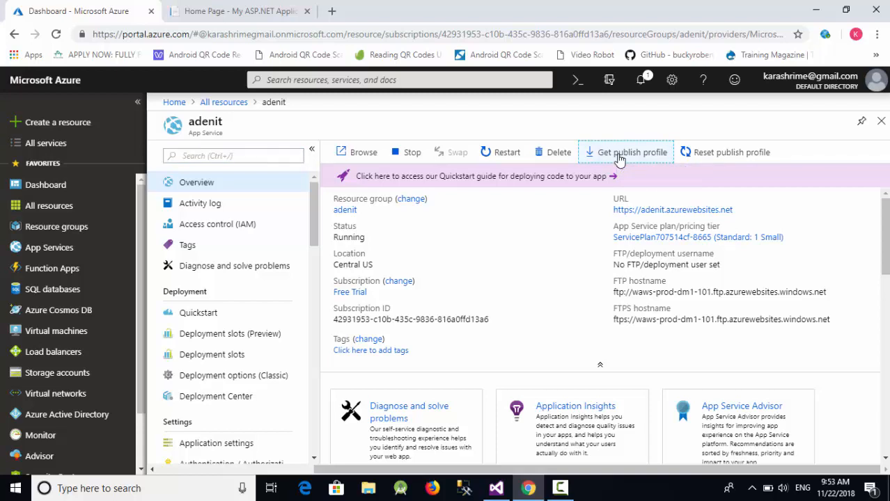
Download the adenit .PublishSettings file via Get publish profile.
click(625, 152)
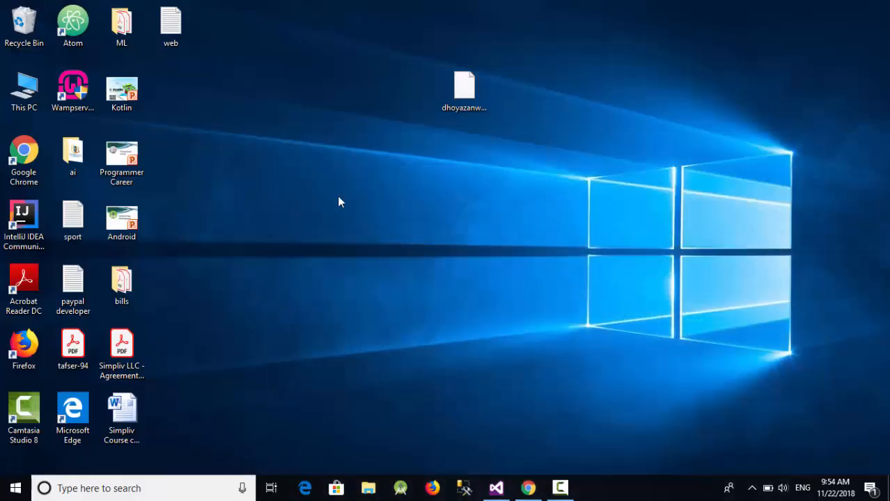
Paste adenit.PublishSettings onto the desktop and return to Visual Studio.
right_click(341, 202)
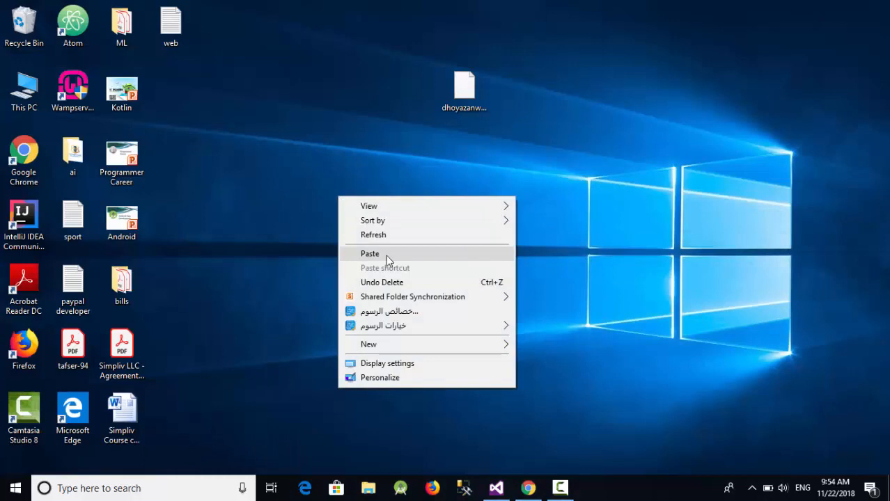
click(369, 254)
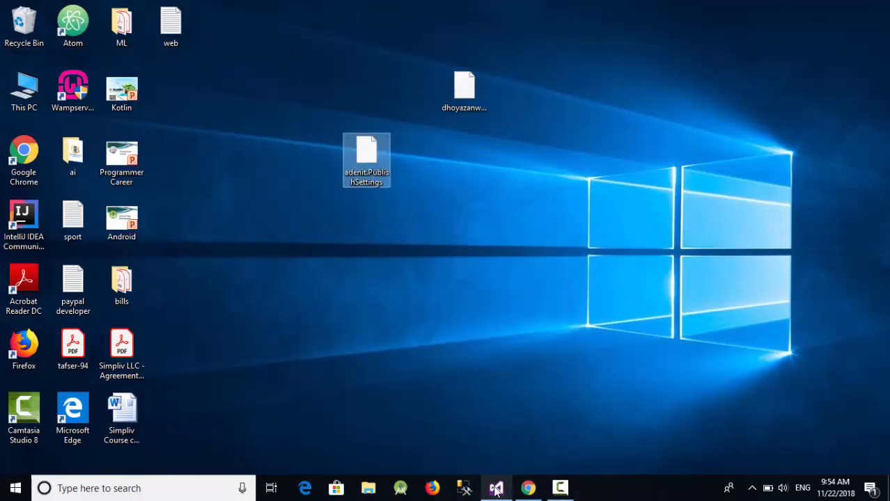
click(496, 488)
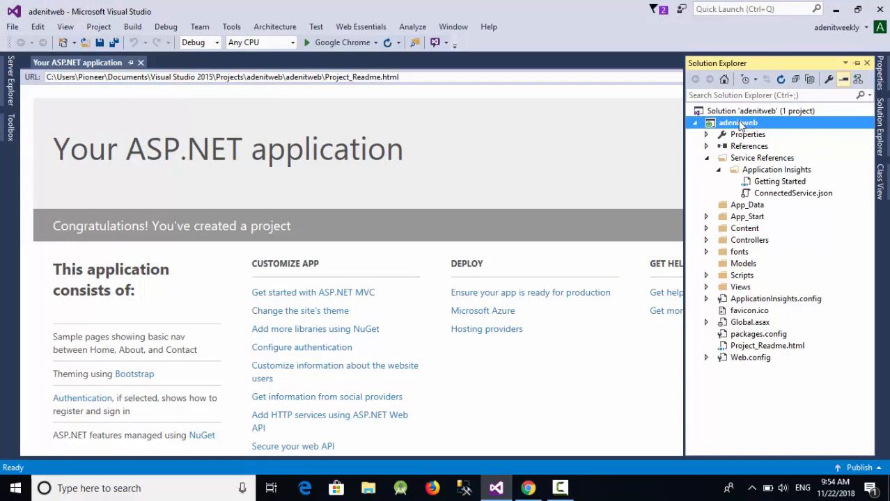
Open the Publish dialog for the adenitweb project from Solution Explorer.
right_click(736, 123)
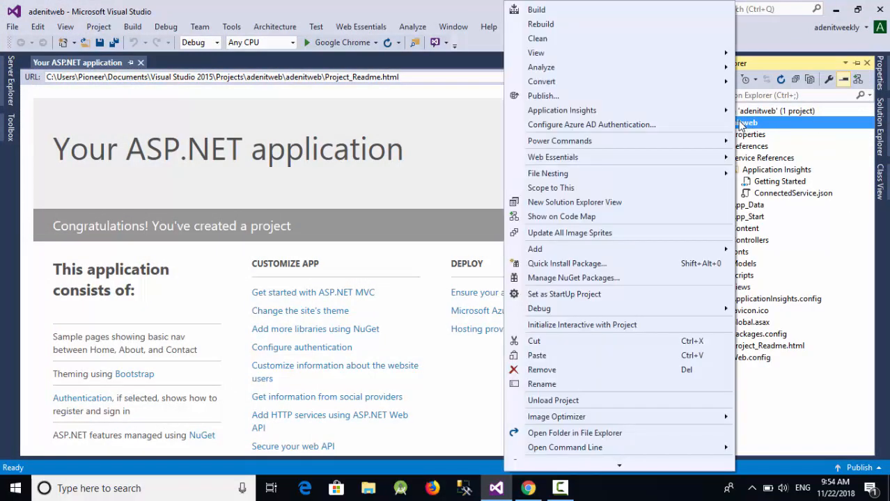
click(566, 103)
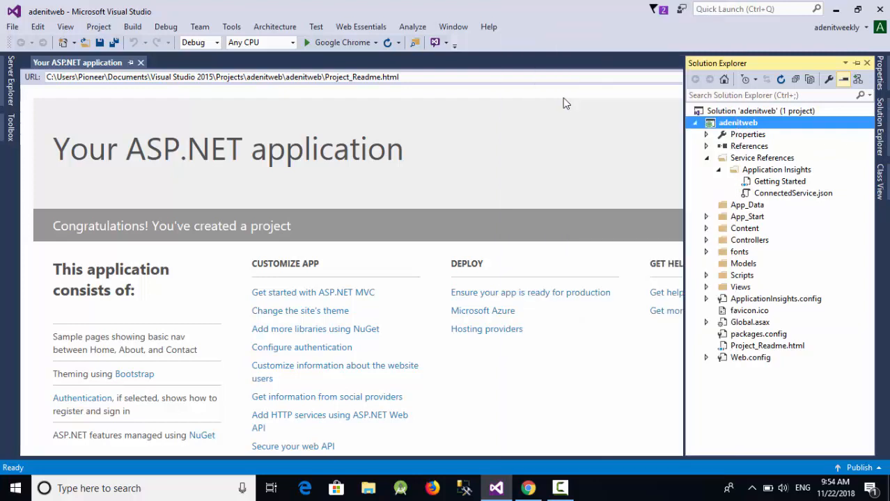
click(859, 467)
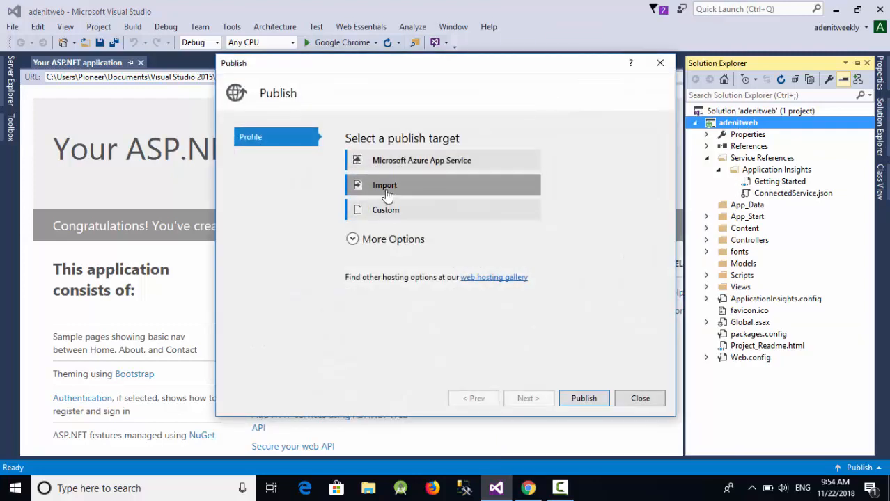
Import adenit.PublishSettings from the Desktop as the publish profile.
click(384, 185)
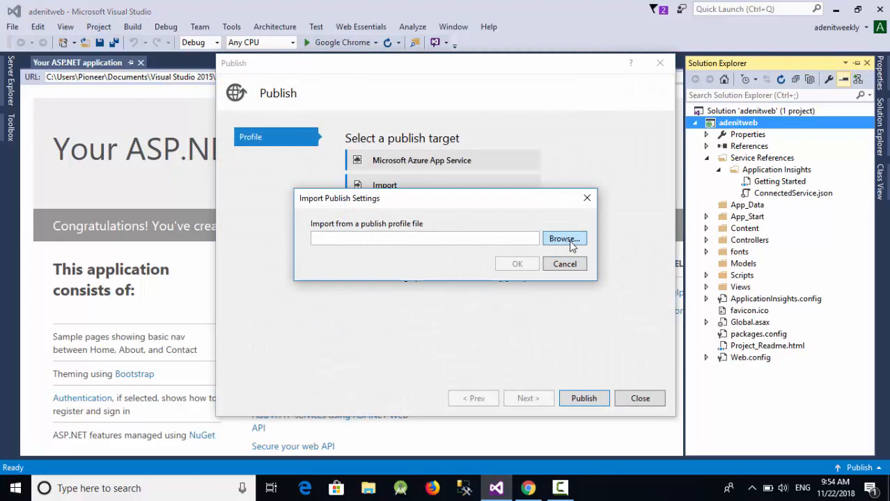
click(564, 238)
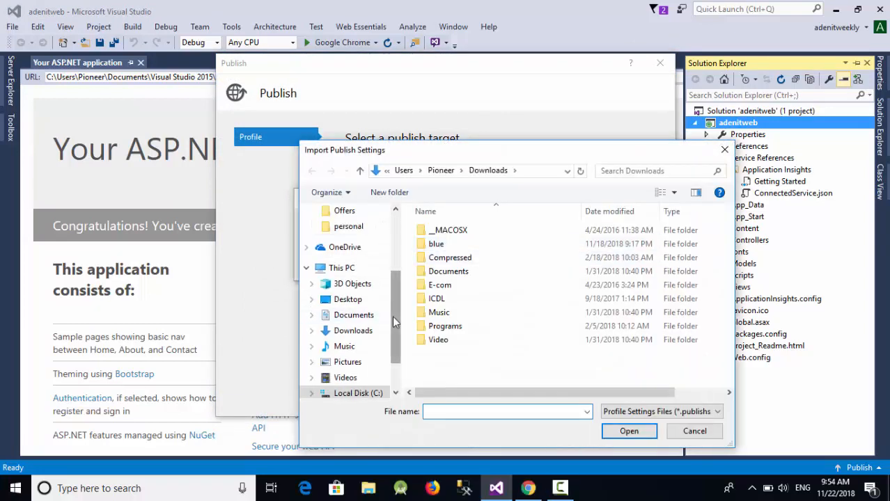
click(347, 237)
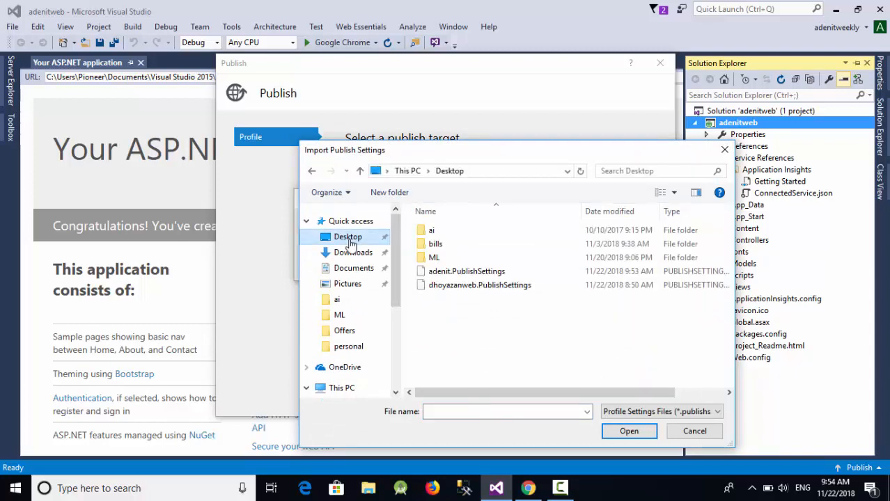
click(466, 271)
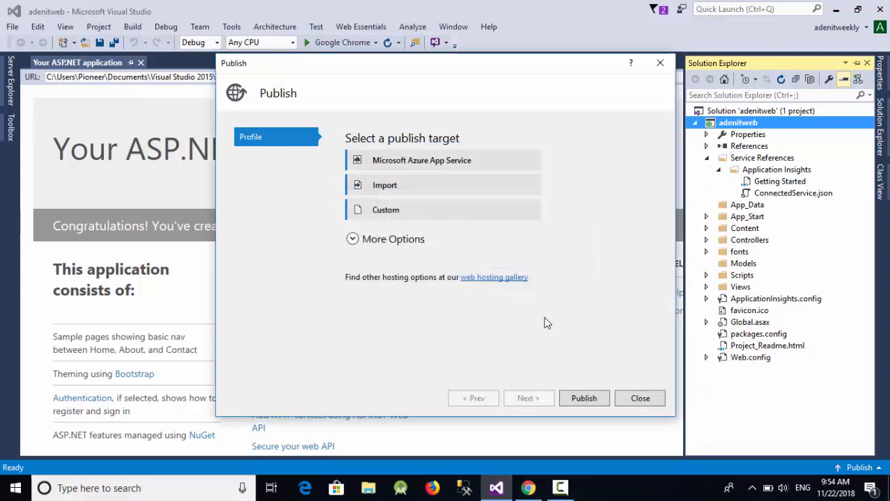
click(421, 160)
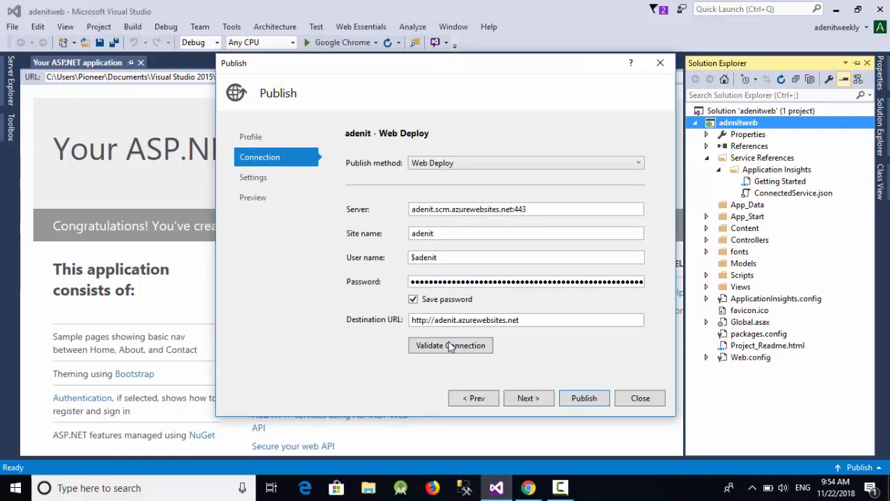
Validate the adenit Web Deploy connection, then publish the adenitweb project.
click(450, 346)
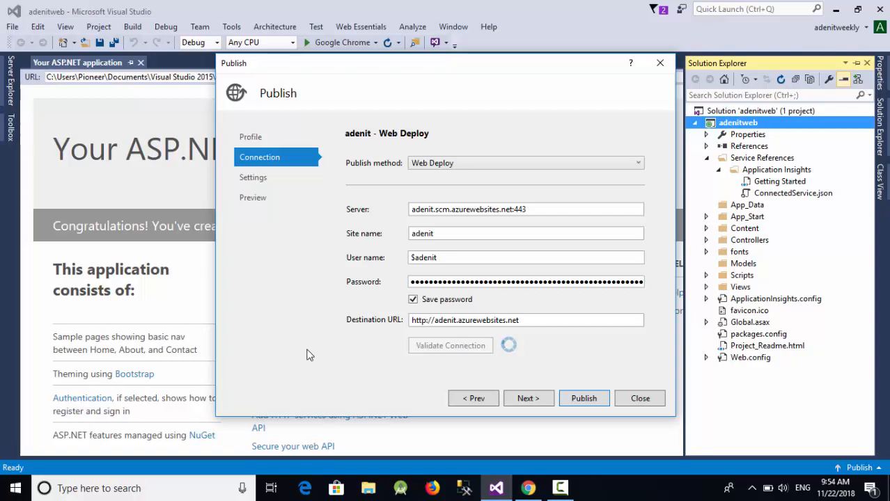
click(450, 346)
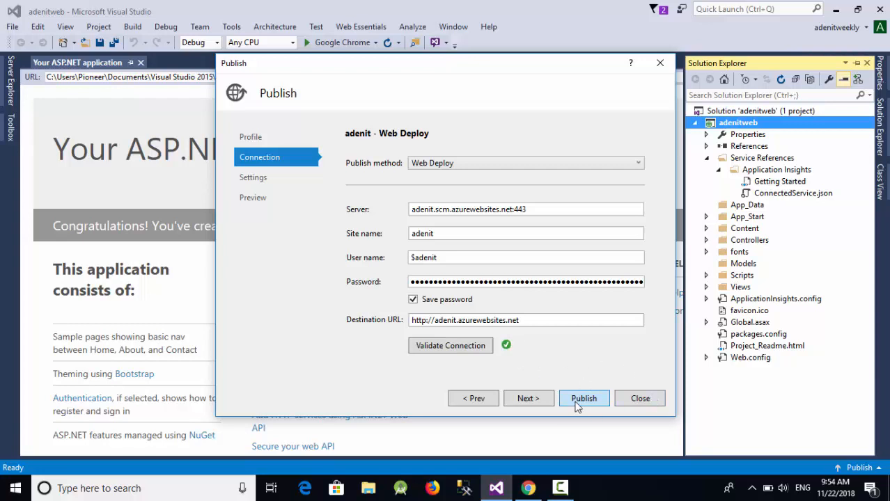
click(584, 398)
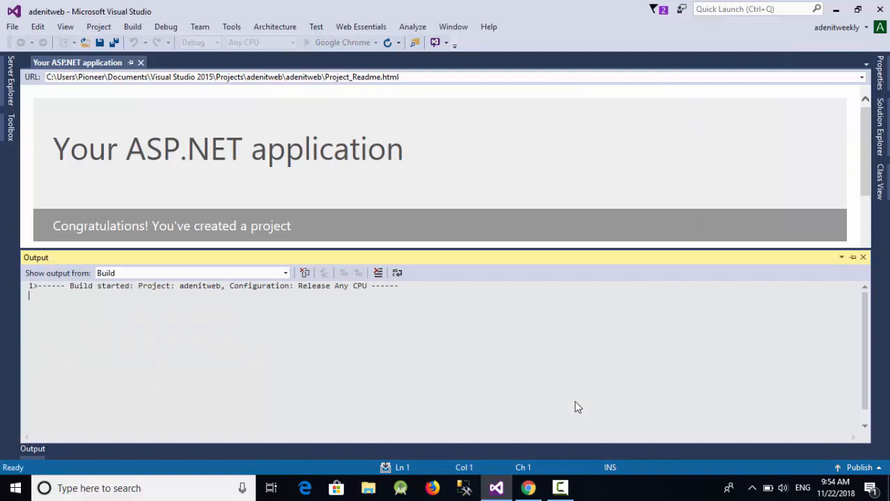
mouse_move(486, 193)
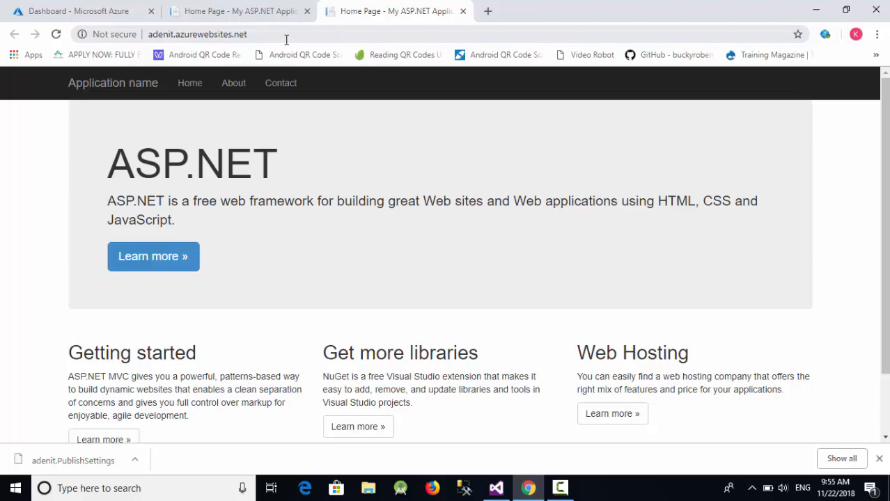
mouse_move(464, 196)
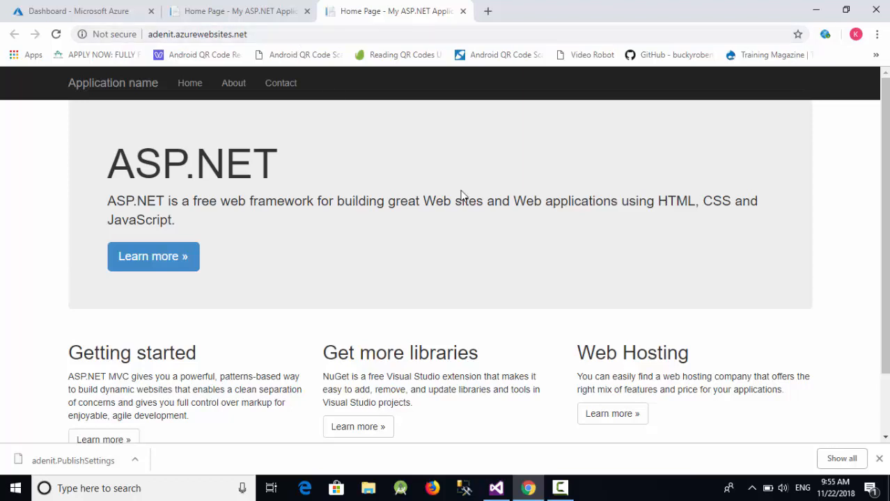